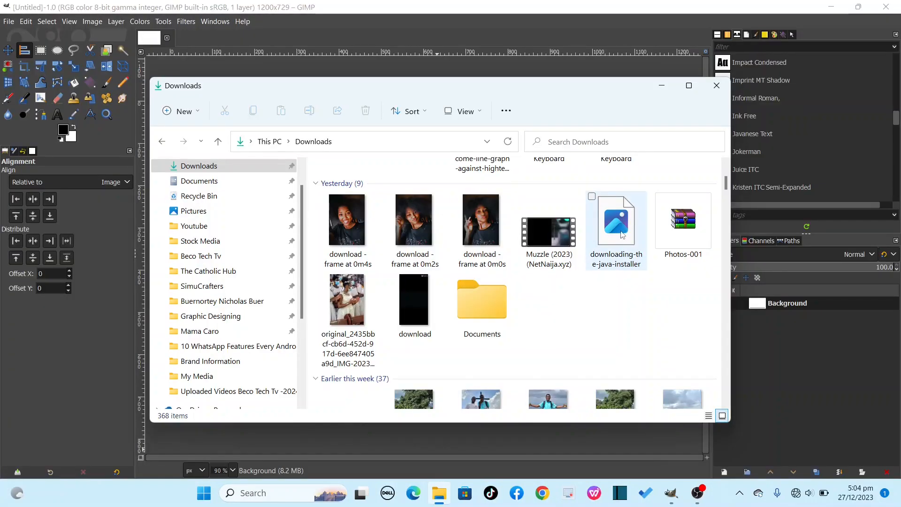
- Place the text 'GIMP EDITING SOFTWARE' on the white canvas and bring up the Downloads folder
{"action": "left_click", "coordinate": [615, 220]}
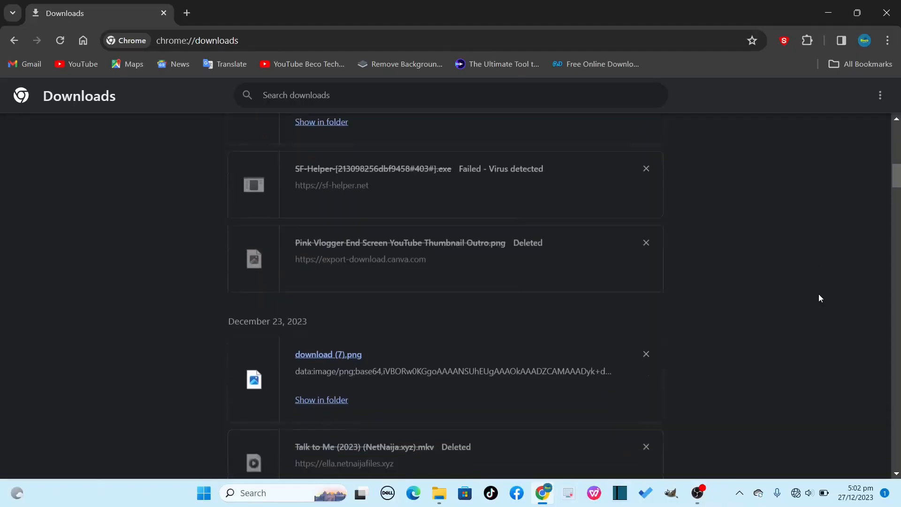
{"action": "scroll", "scroll_direction": "down", "scroll_amount": 3}
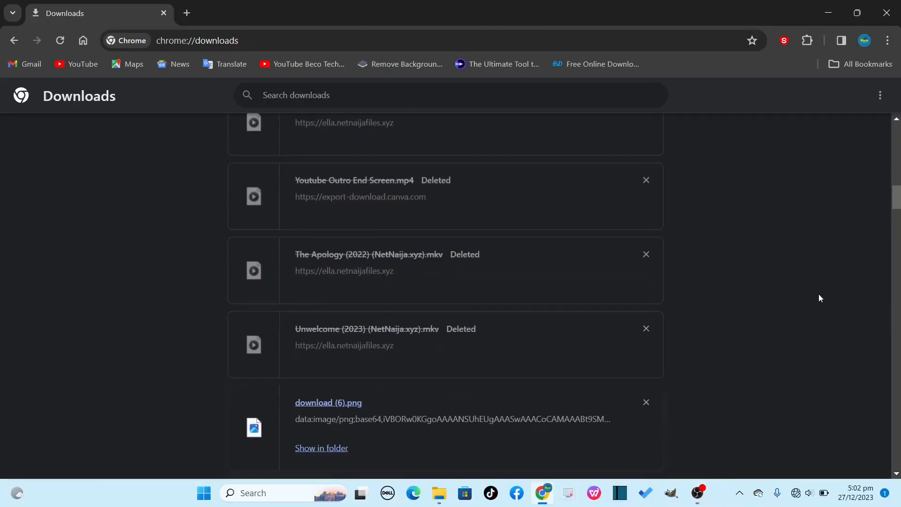
{"action": "scroll", "scroll_direction": "down", "scroll_amount": 3}
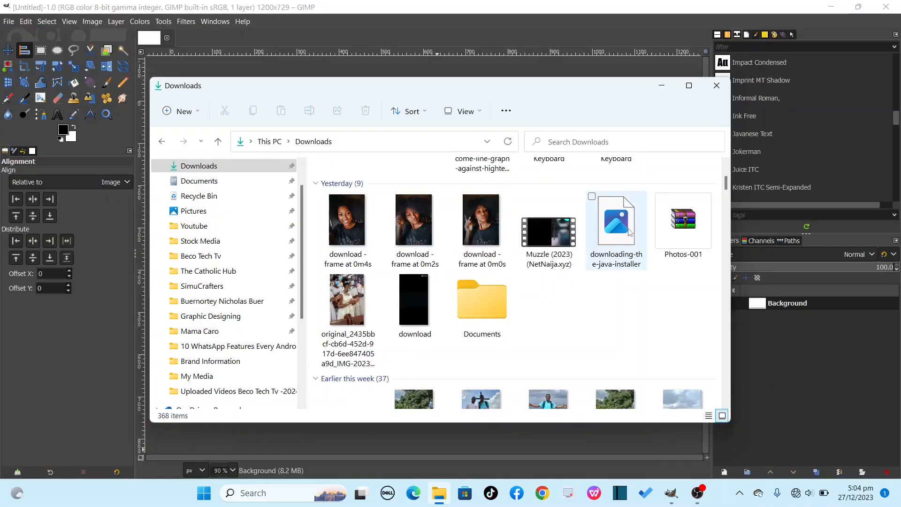
{"action": "double_click", "coordinate": [616, 219]}
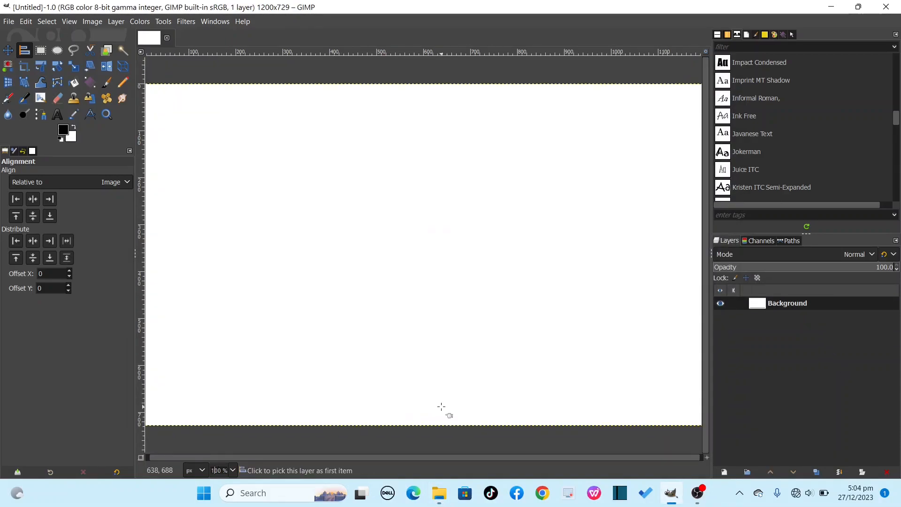
{"action": "type", "text": "GIMP EDITING SOFTWARE"}
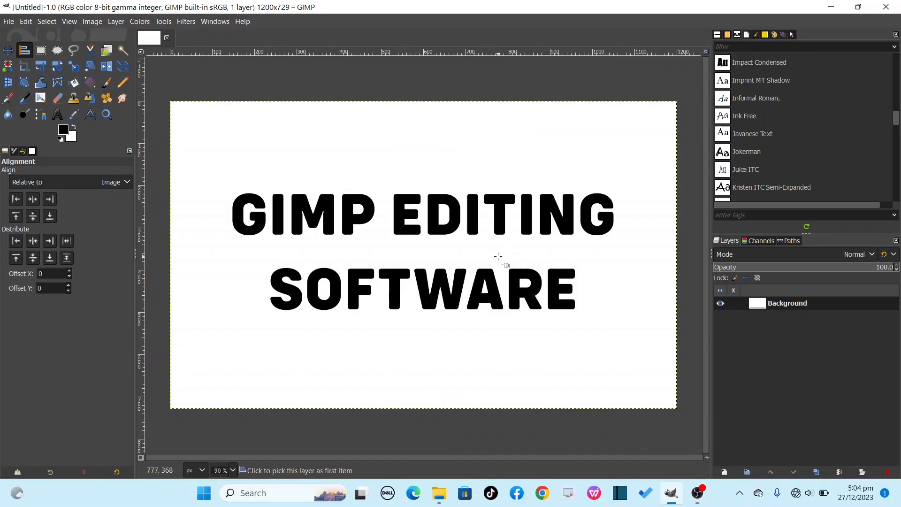
{"action": "left_click", "coordinate": [439, 493]}
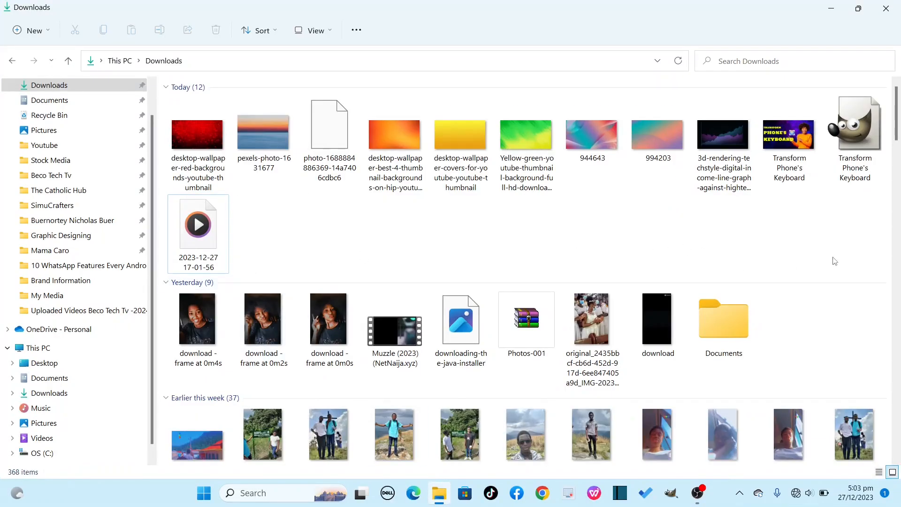
- Leave the Downloads folder and return to the empty GIMP workspace
{"action": "scroll", "scroll_direction": "down", "scroll_amount": 3}
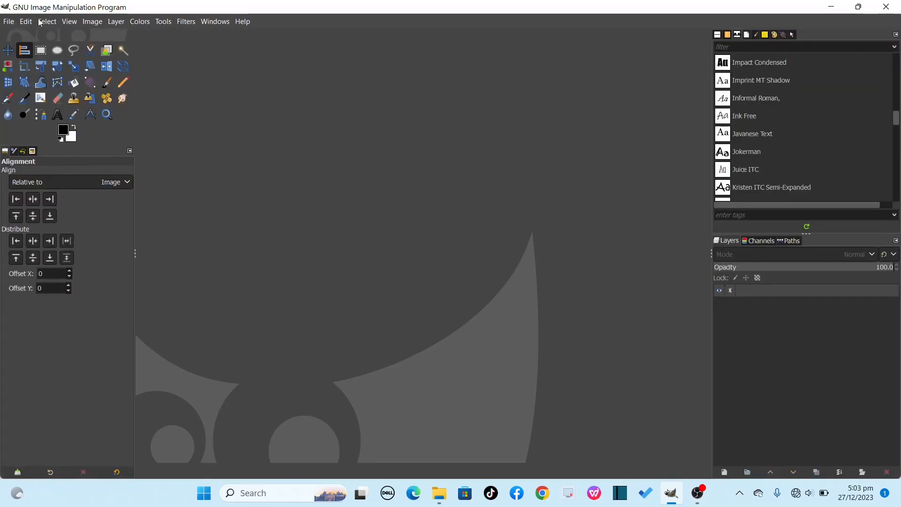
- Create a new blank white image 1200 × 729 pixels via File > New
{"action": "left_click", "coordinate": [7, 21]}
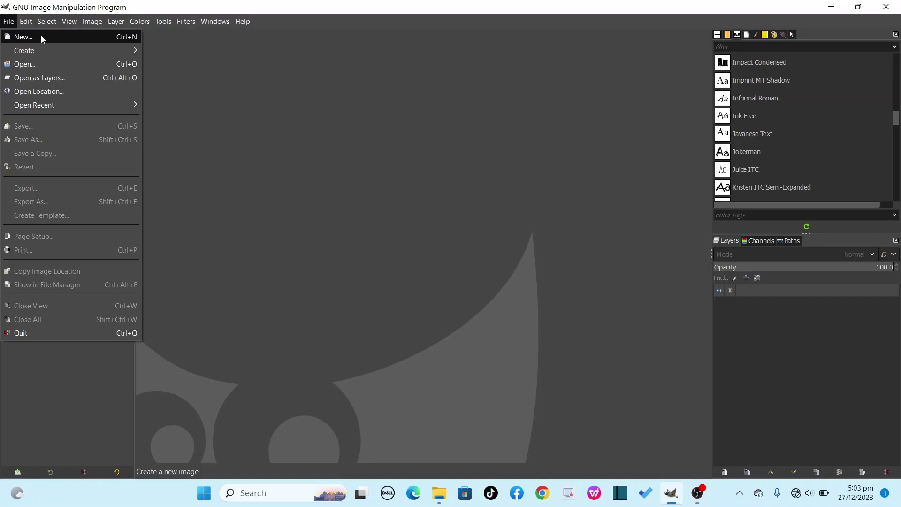
{"action": "left_click", "coordinate": [20, 36]}
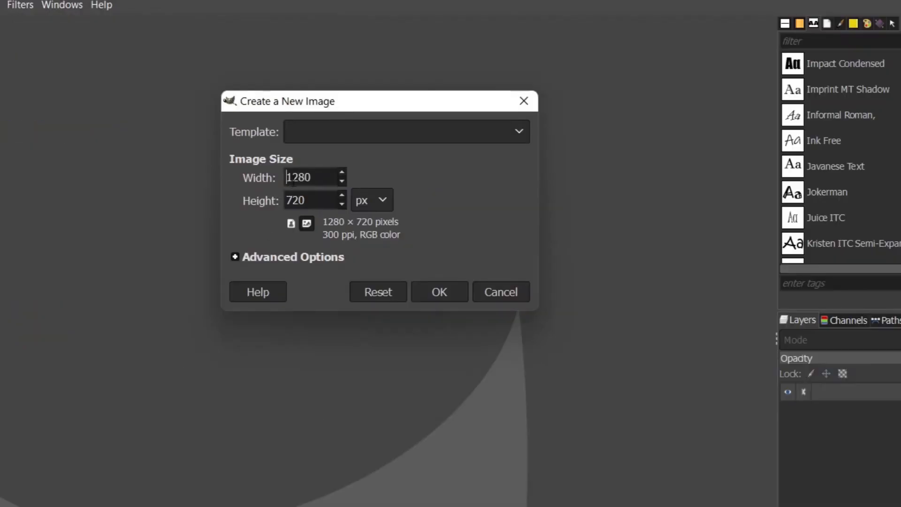
{"action": "triple_click", "coordinate": [305, 176]}
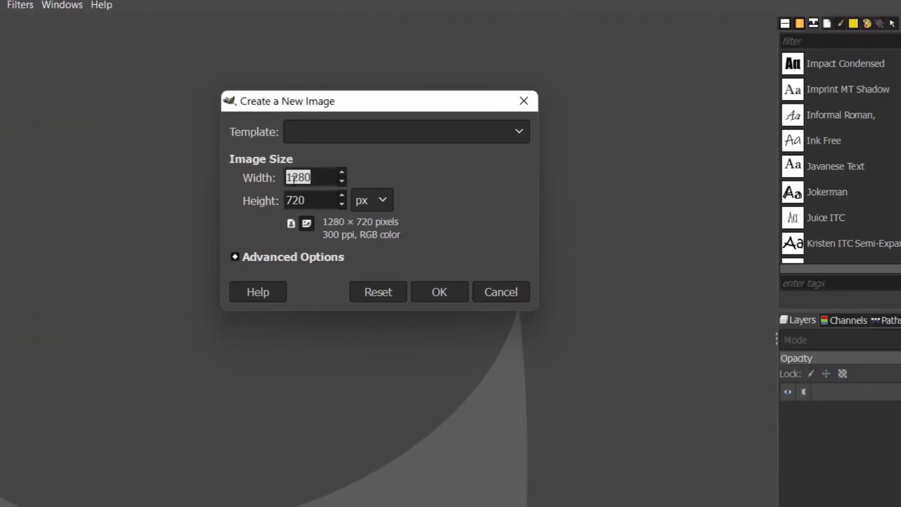
{"action": "type", "text": "1200"}
{"action": "left_click", "coordinate": [315, 200]}
{"action": "type", "text": "729"}
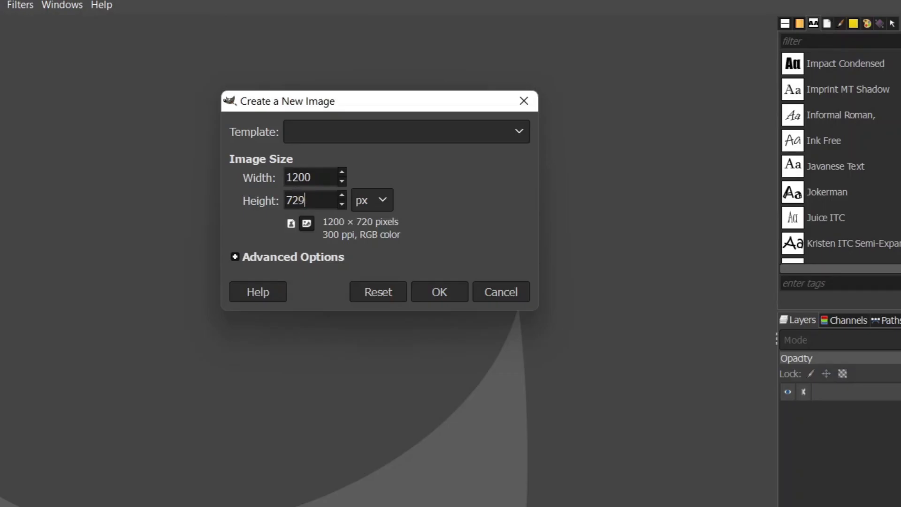
{"action": "left_click", "coordinate": [439, 290]}
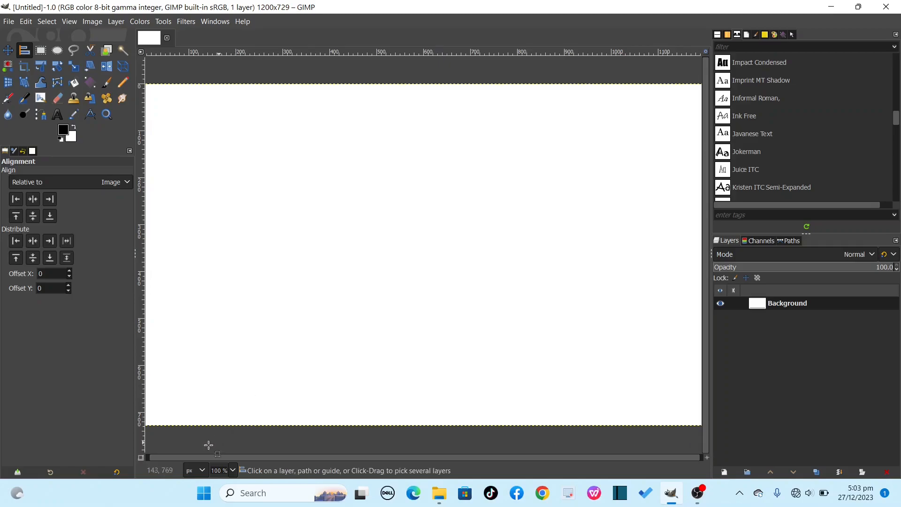
{"action": "mouse_move", "coordinate": [441, 407]}
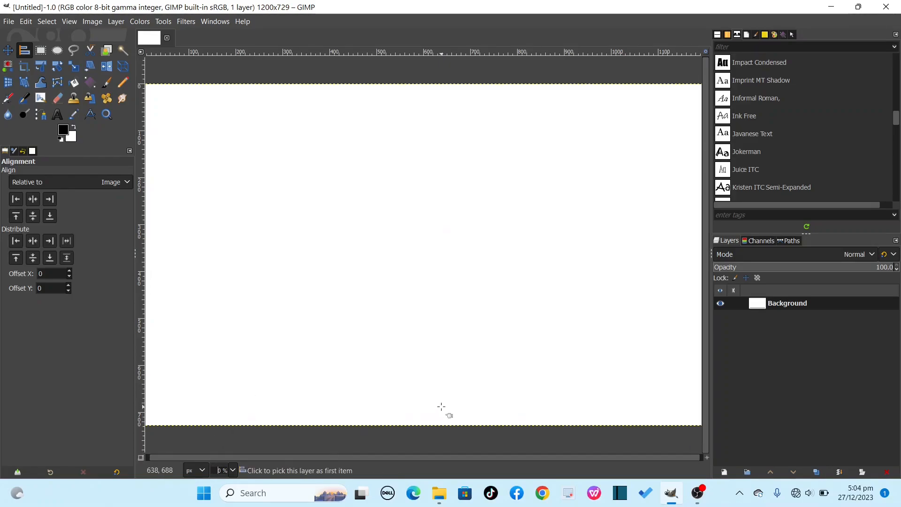
- Drop downloading-the-java-installer.avif from Downloads onto the canvas as a second layer
{"action": "left_click", "coordinate": [439, 492]}
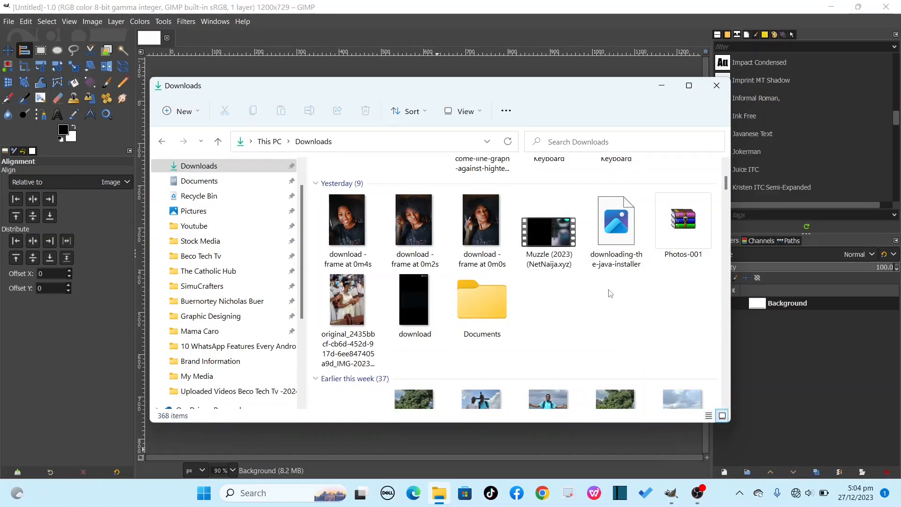
{"action": "left_click", "coordinate": [616, 220]}
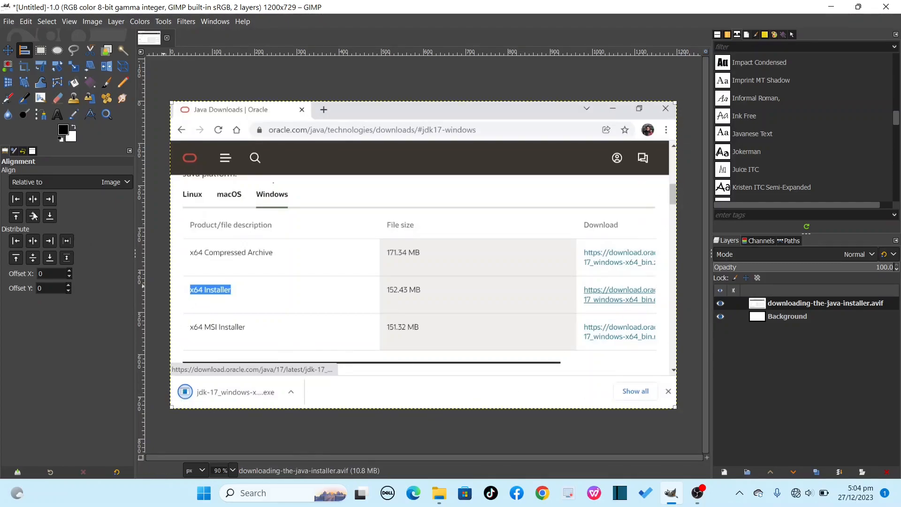
- Export the image to Documents as 'AVIF file convert.jpg' with the default JPEG options
{"action": "left_click", "coordinate": [5, 48]}
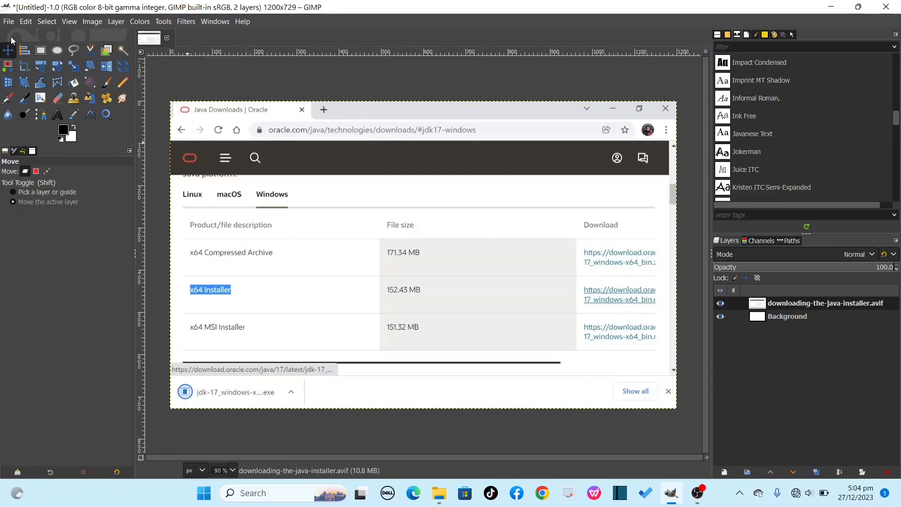
{"action": "left_click", "coordinate": [8, 20]}
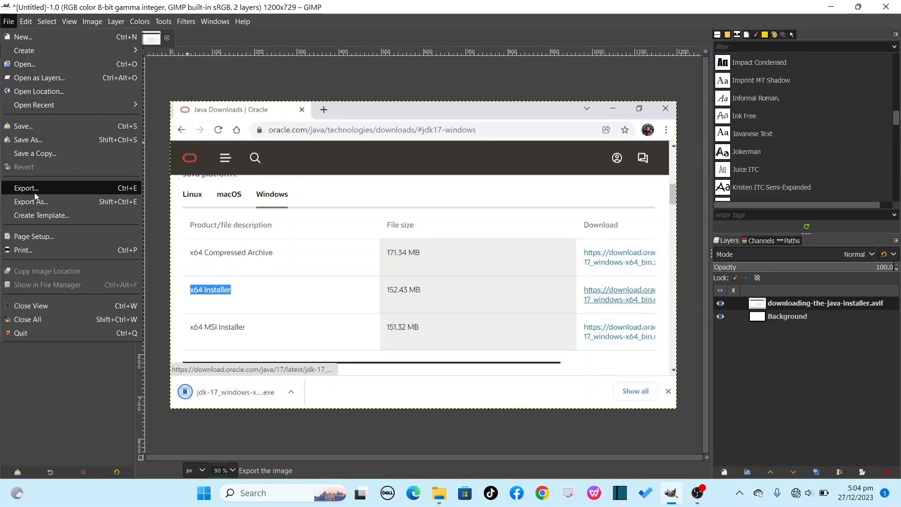
{"action": "left_click", "coordinate": [26, 188]}
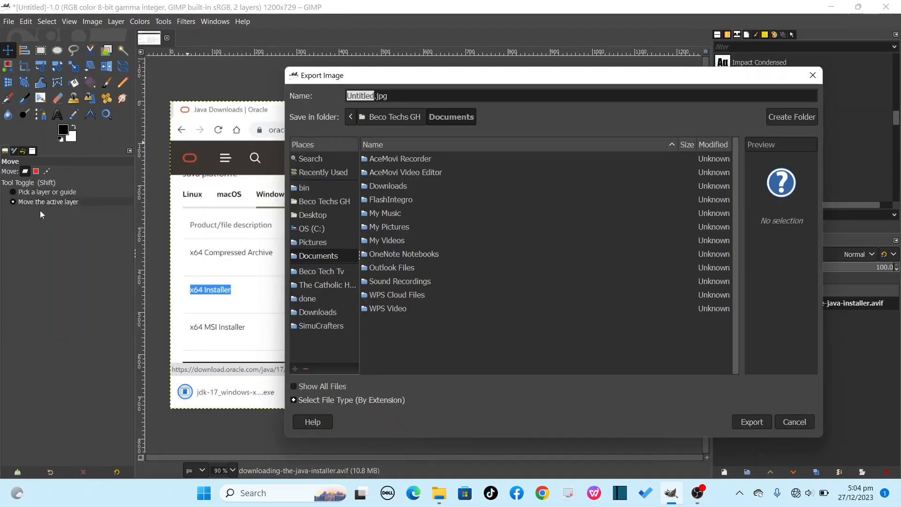
{"action": "type", "text": "AVIF f"}
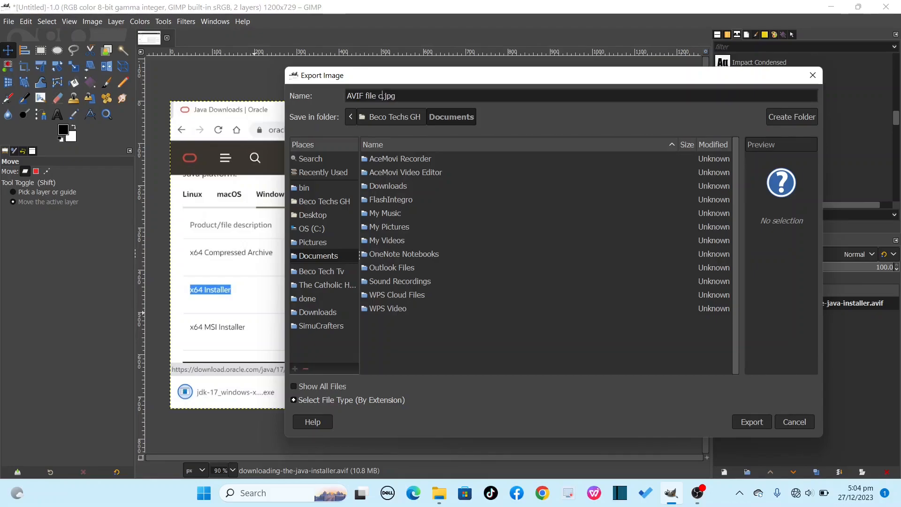
{"action": "type", "text": "onvert"}
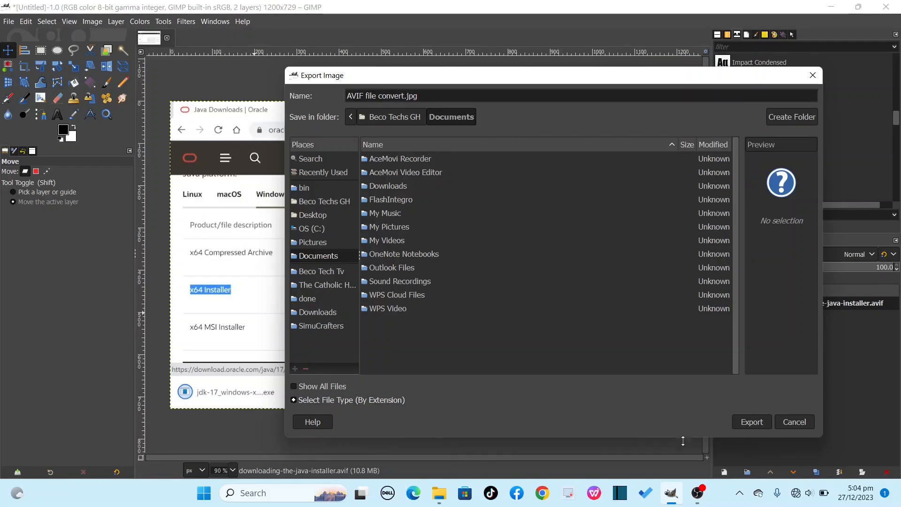
{"action": "left_click", "coordinate": [752, 421]}
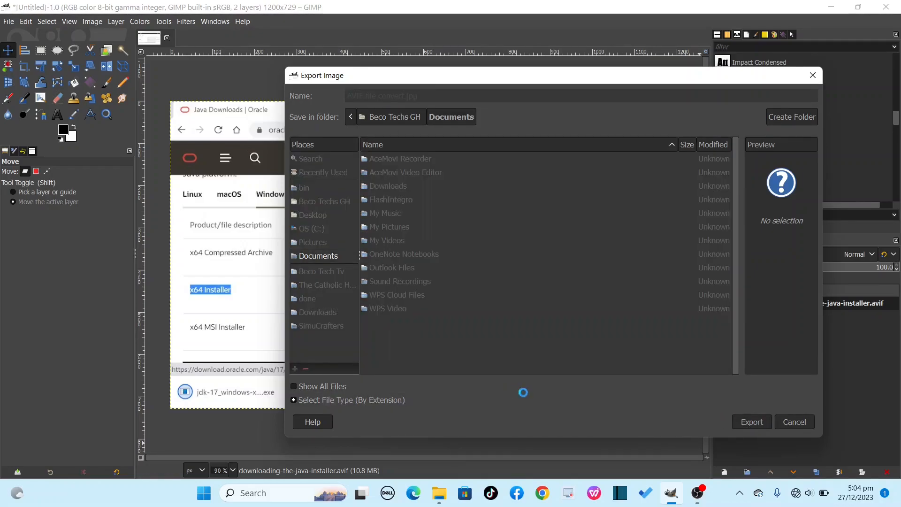
{"action": "left_click", "coordinate": [752, 422]}
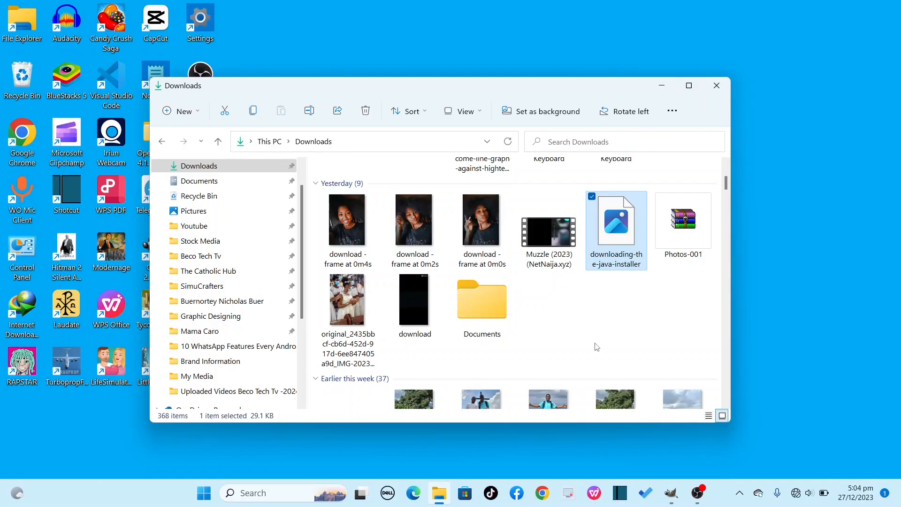
- View 'AVIF file convert.jpg' from Documents in Photos, showing the Java downloads screenshot
{"action": "left_click", "coordinate": [689, 86]}
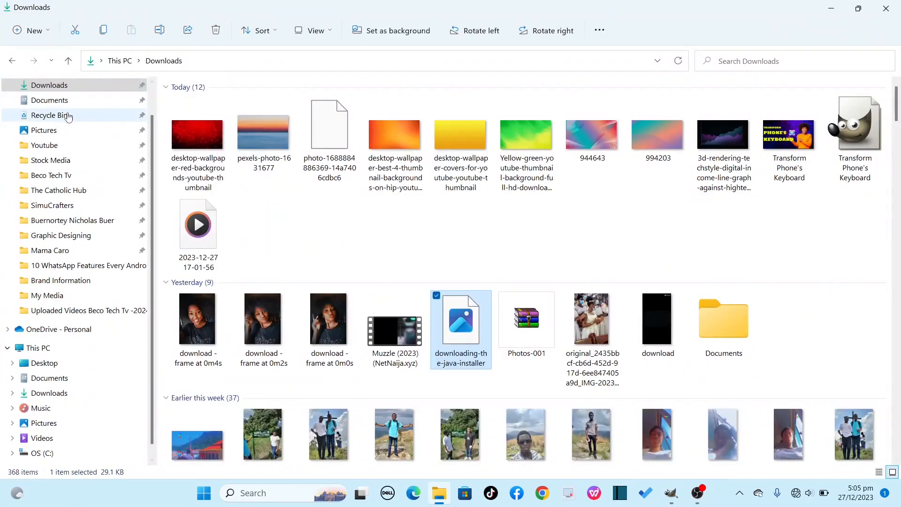
{"action": "left_click", "coordinate": [48, 101]}
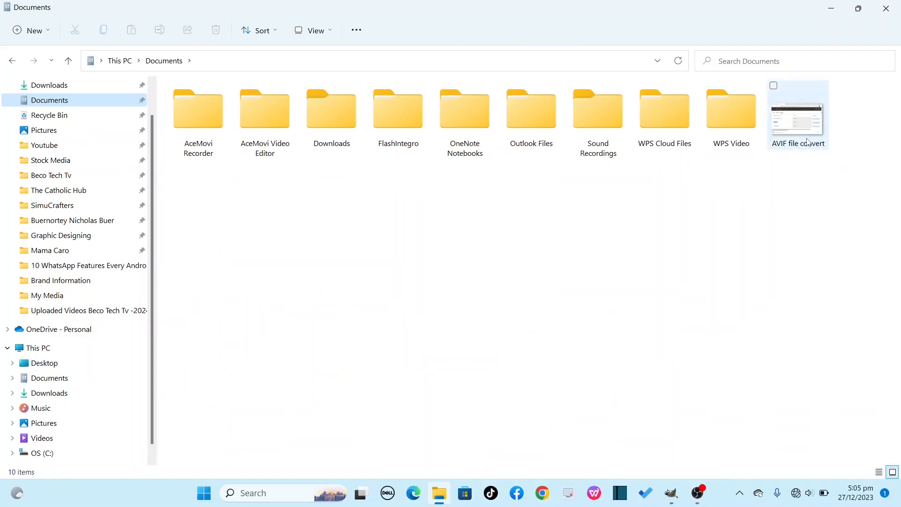
{"action": "left_click", "coordinate": [797, 114]}
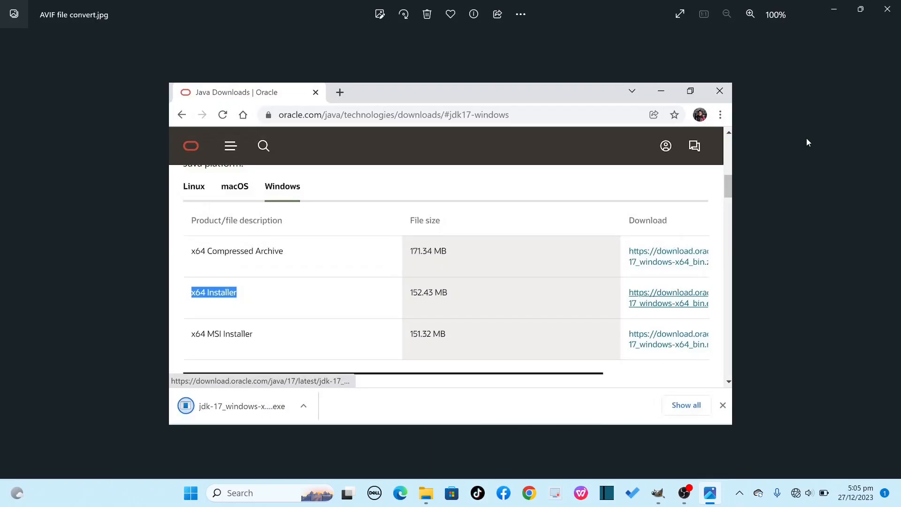
{"action": "mouse_move", "coordinate": [420, 229]}
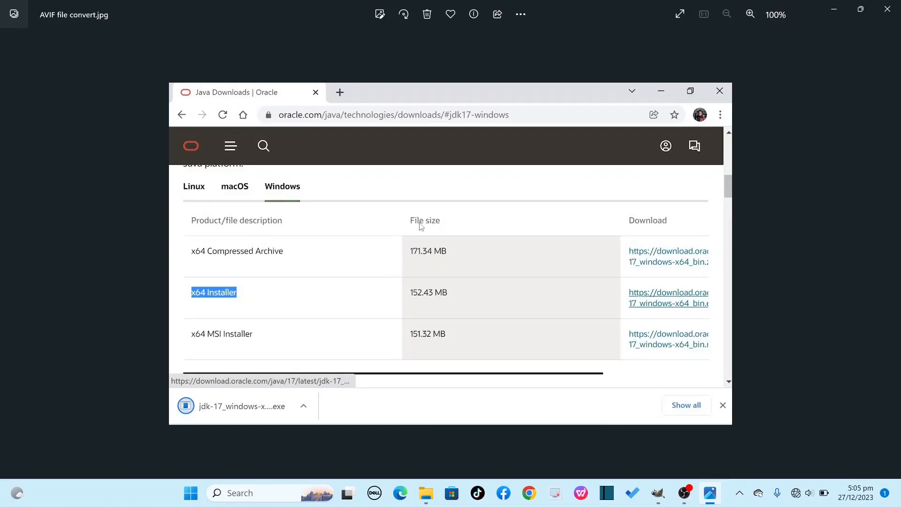